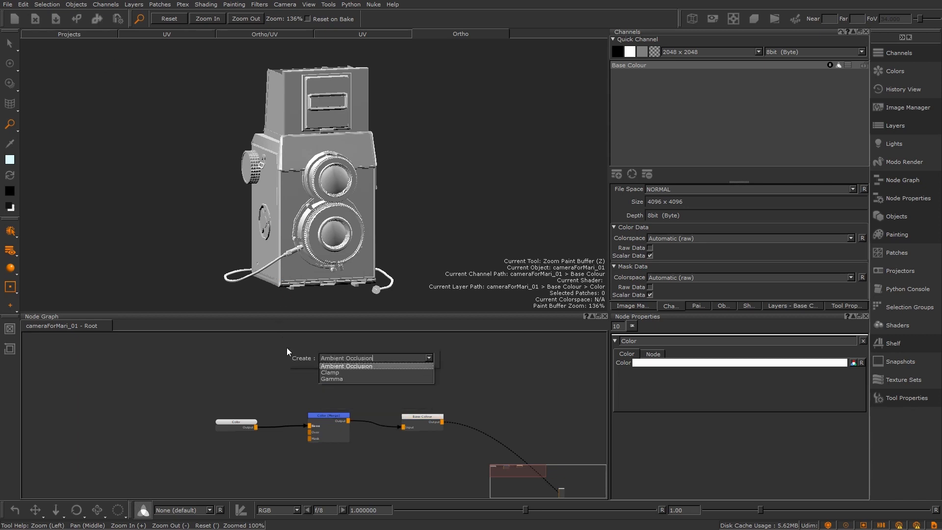
Step: Create an Ambient Occlusion node in the camera model's node graph
left_click(346, 365)
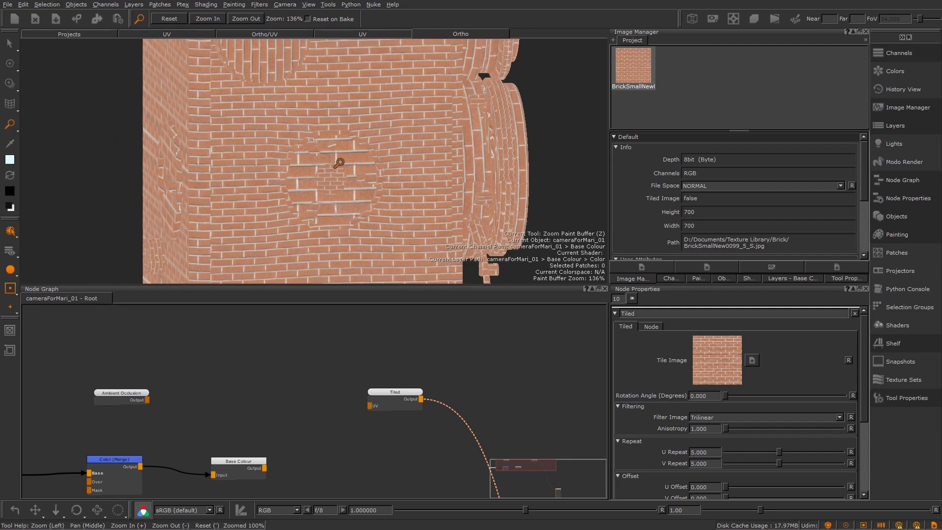
Step: Connect the Tiled node carrying the brick image into the shader's Base Colour
left_click_drag(337, 162, 472, 158)
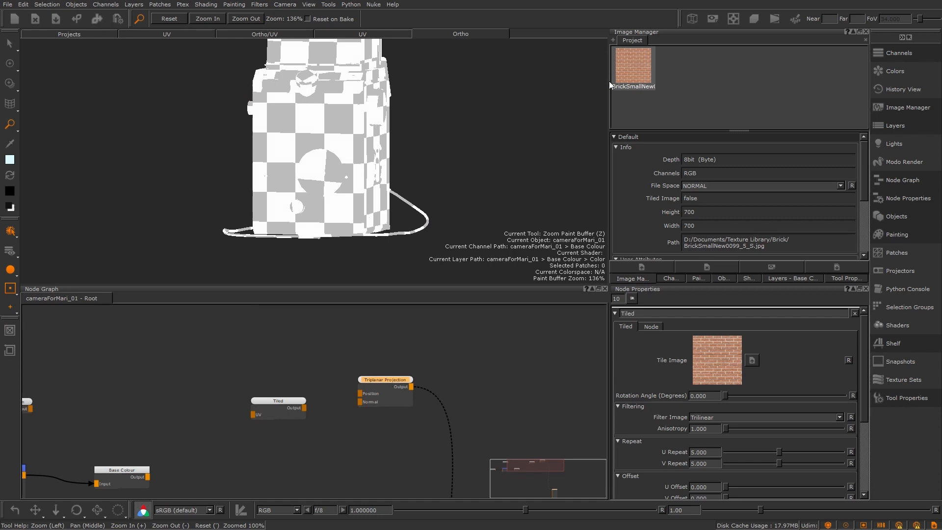
Step: Load the brick image into the Triplanar Projection's Top Image slot
left_click(385, 379)
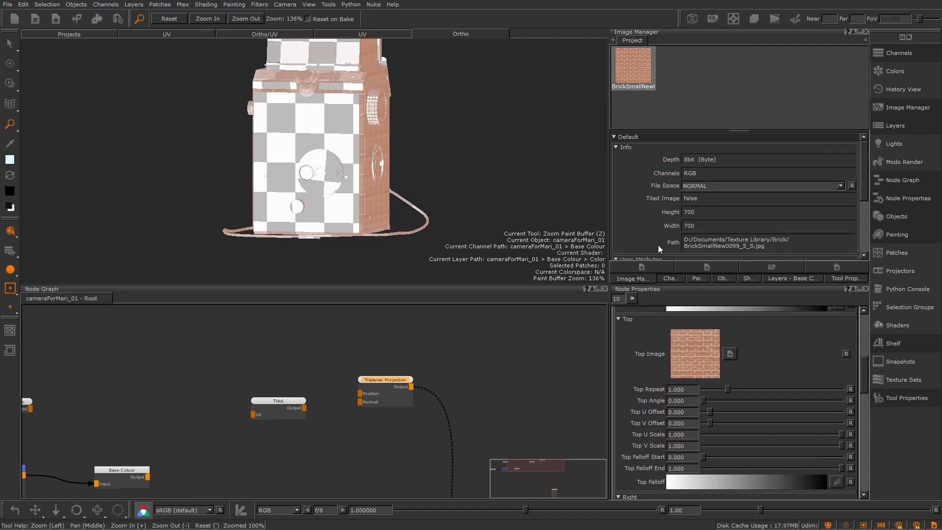
scroll("down", 3)
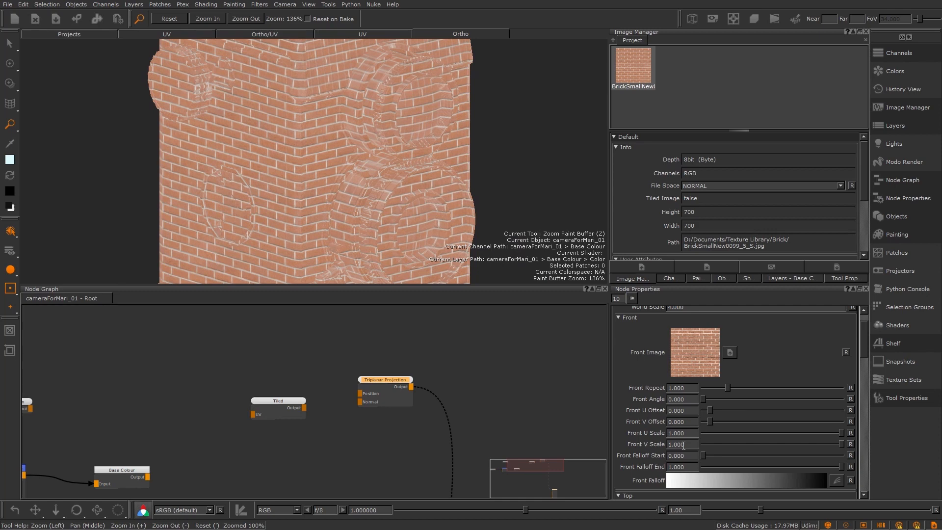
Step: Raise the front falloff start and end, then move down to the top and right falloff settings
left_click_drag(707, 455, 745, 455)
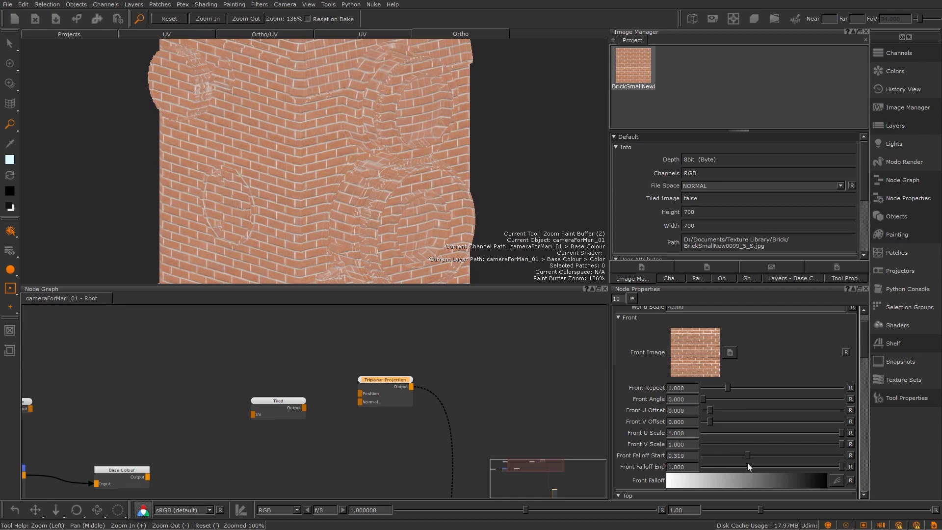
left_click_drag(742, 467, 748, 467)
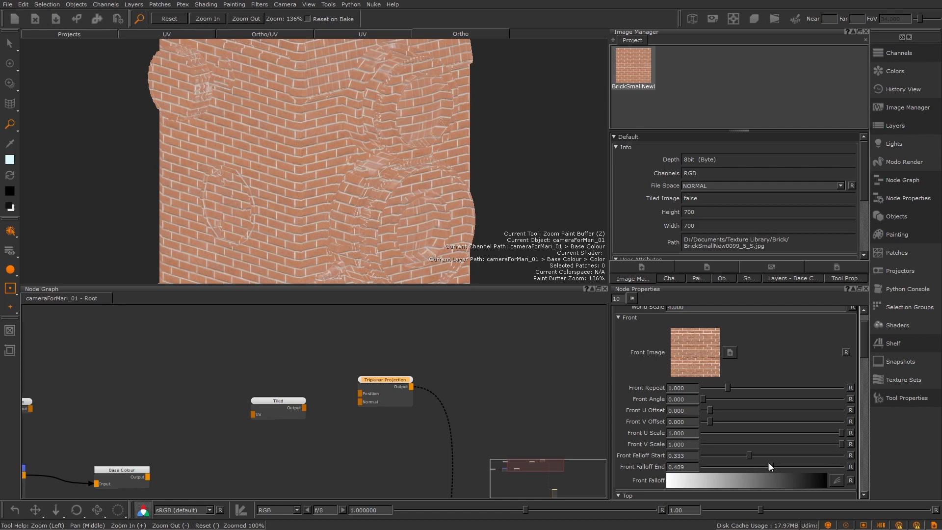
scroll("down", 3)
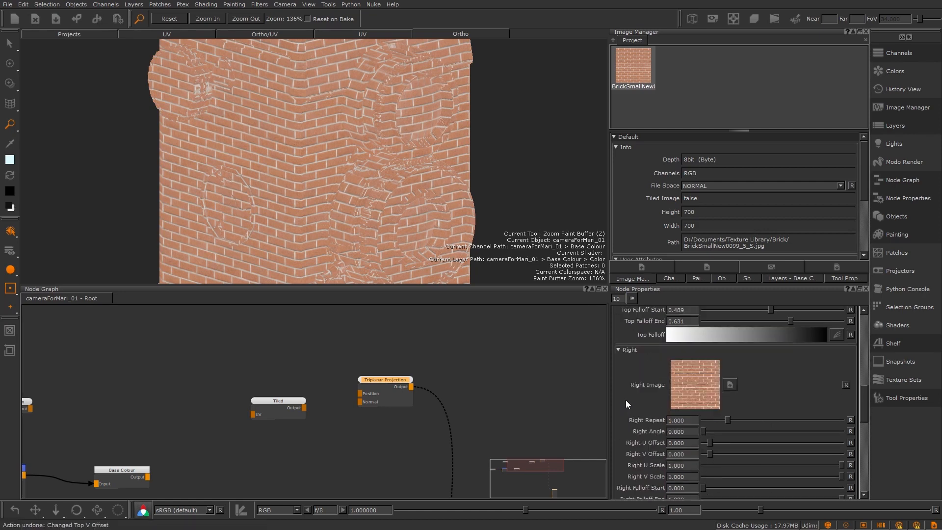
scroll("down", 3)
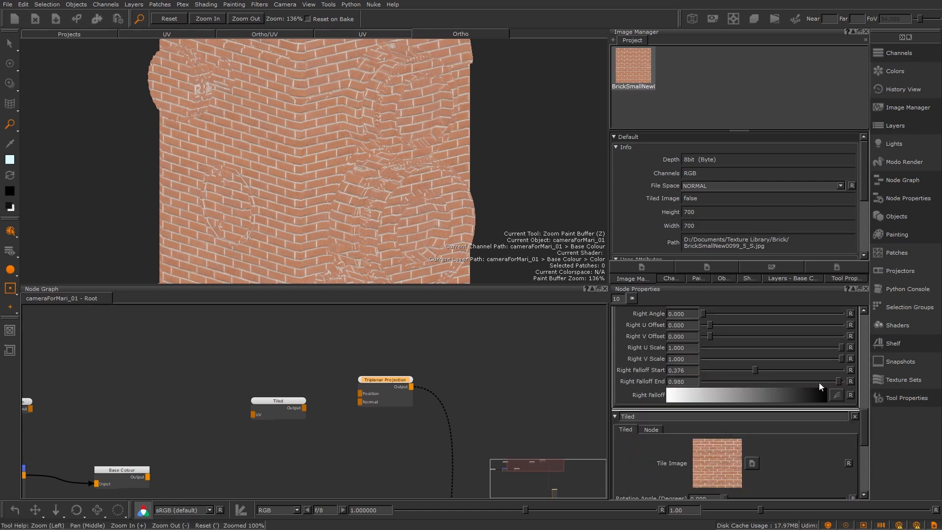
Step: Lower the right falloff end to 0.596 and inspect the brick-covered camera body and strap
left_click_drag(835, 382, 764, 382)
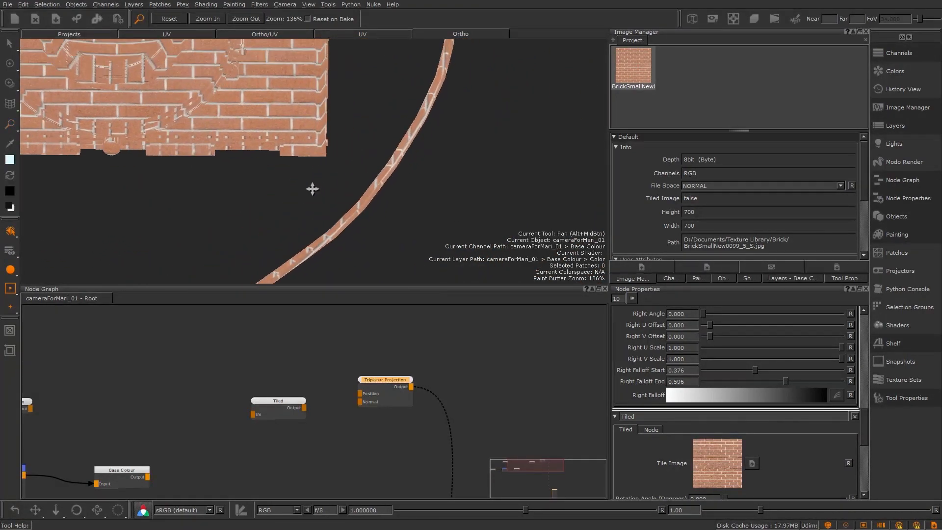
left_click_drag(312, 189, 320, 132)
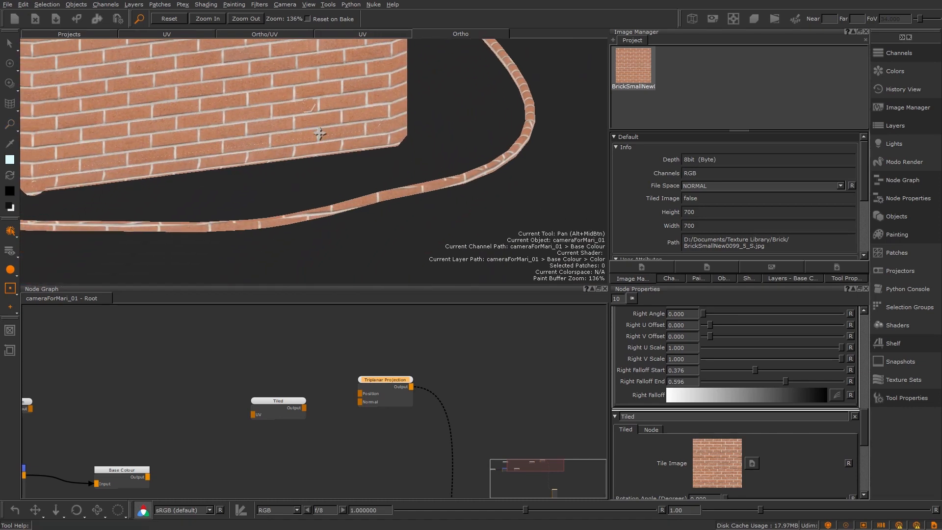
left_click_drag(320, 132, 331, 157)
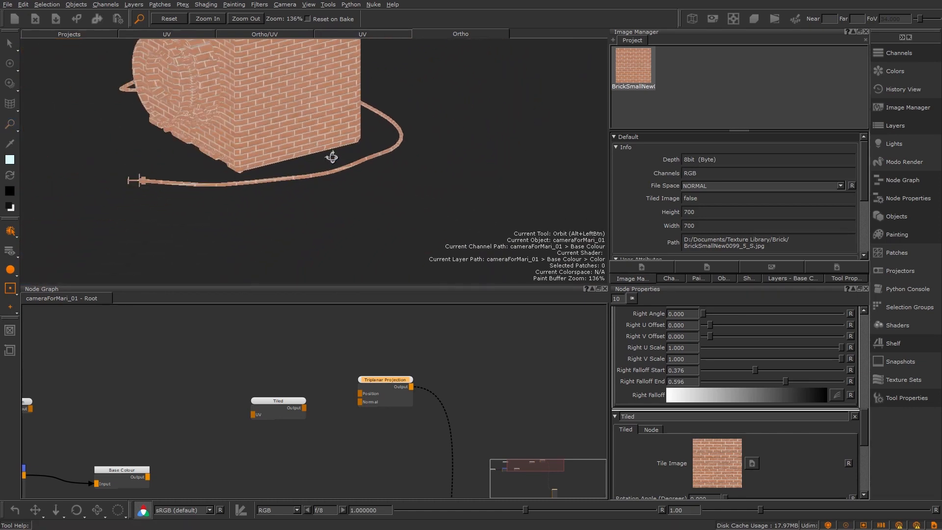